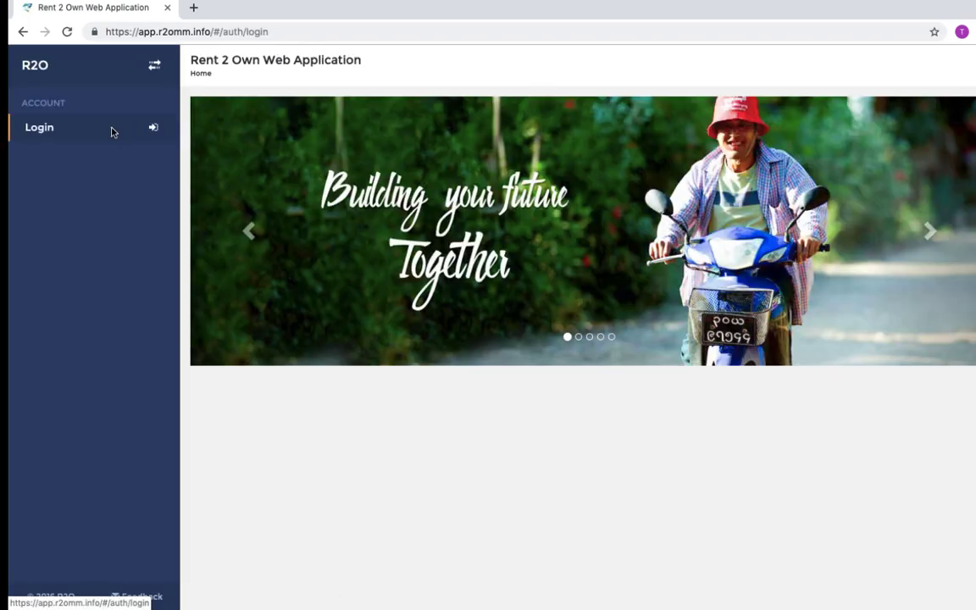
Step: Log in to R2O after ticking 'I'm not a robot'
{"action": "left_click", "coordinate": [39, 127]}
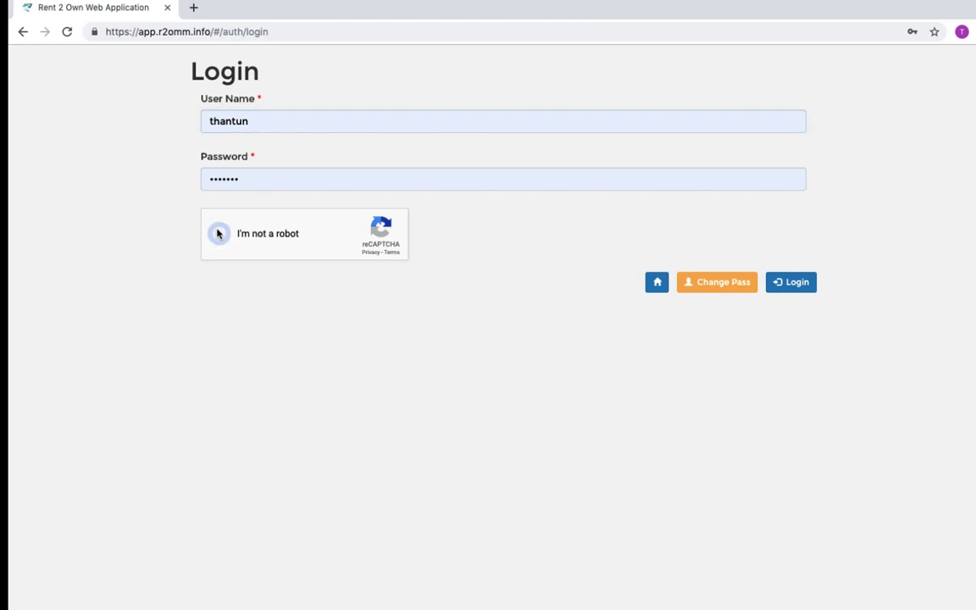
{"action": "left_click", "coordinate": [218, 233]}
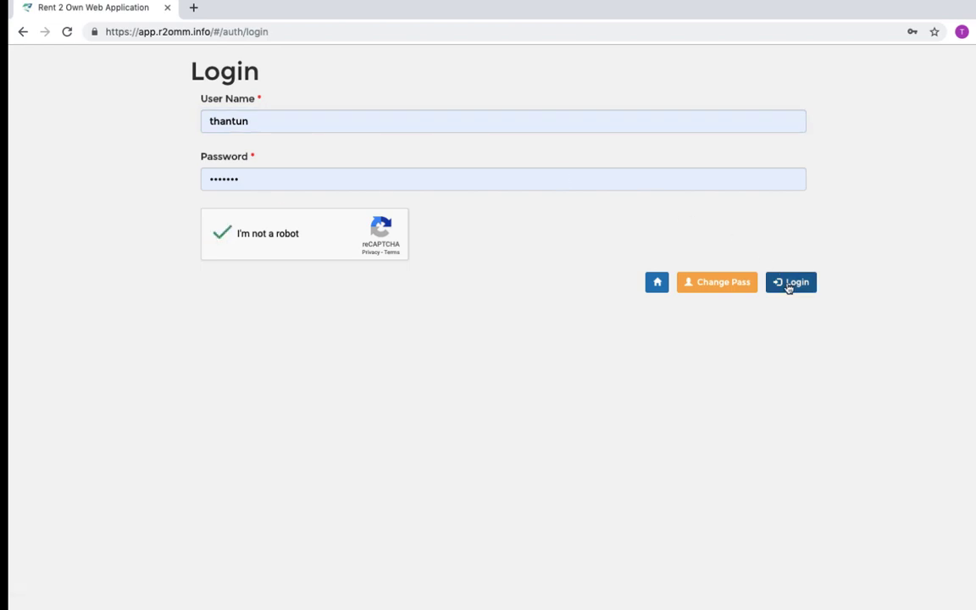
{"action": "left_click", "coordinate": [790, 282]}
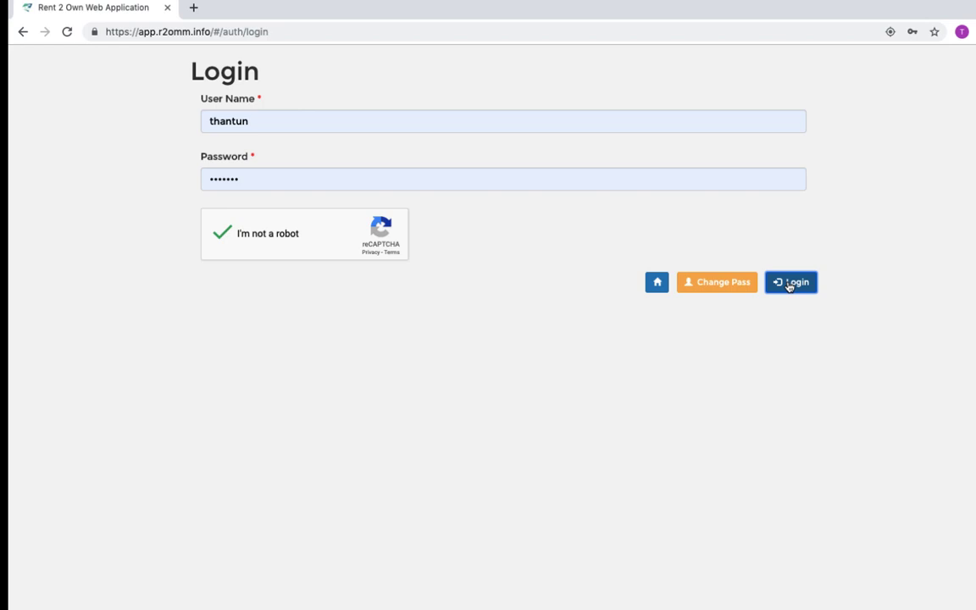
{"action": "left_click", "coordinate": [790, 281]}
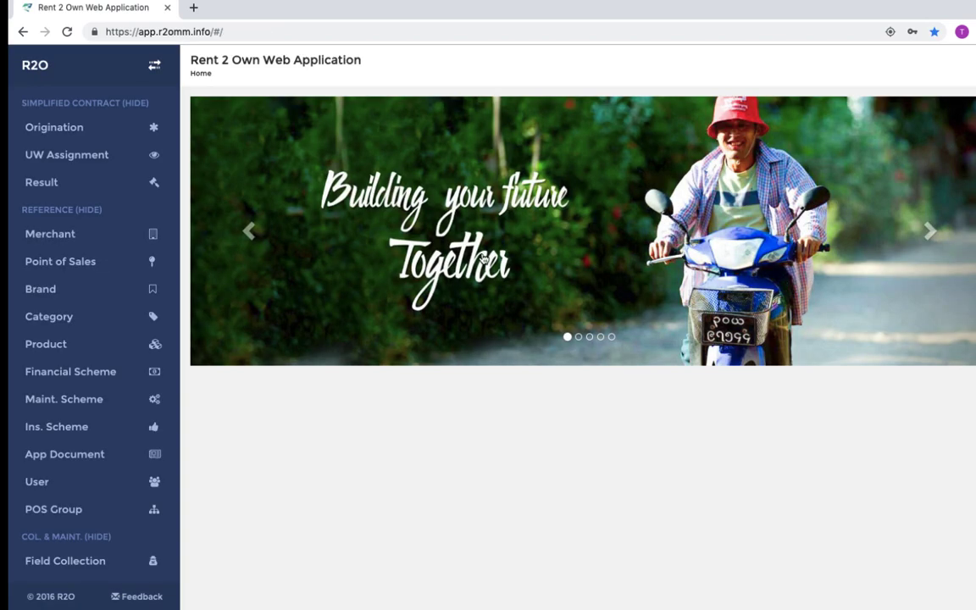
Step: Open the Origination prospects list and start a new prospect with the + button
{"action": "left_click", "coordinate": [53, 127]}
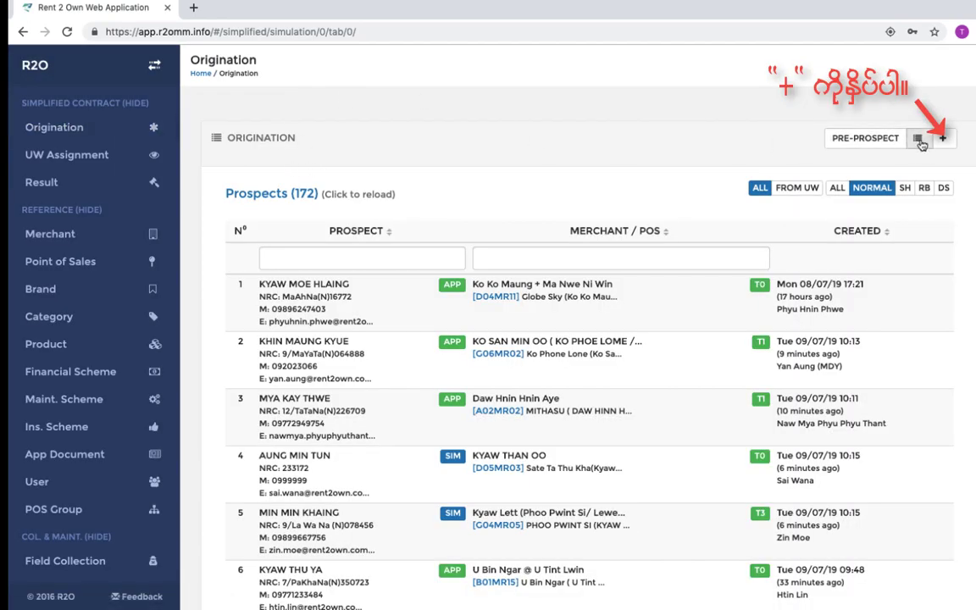
{"action": "left_click", "coordinate": [941, 137]}
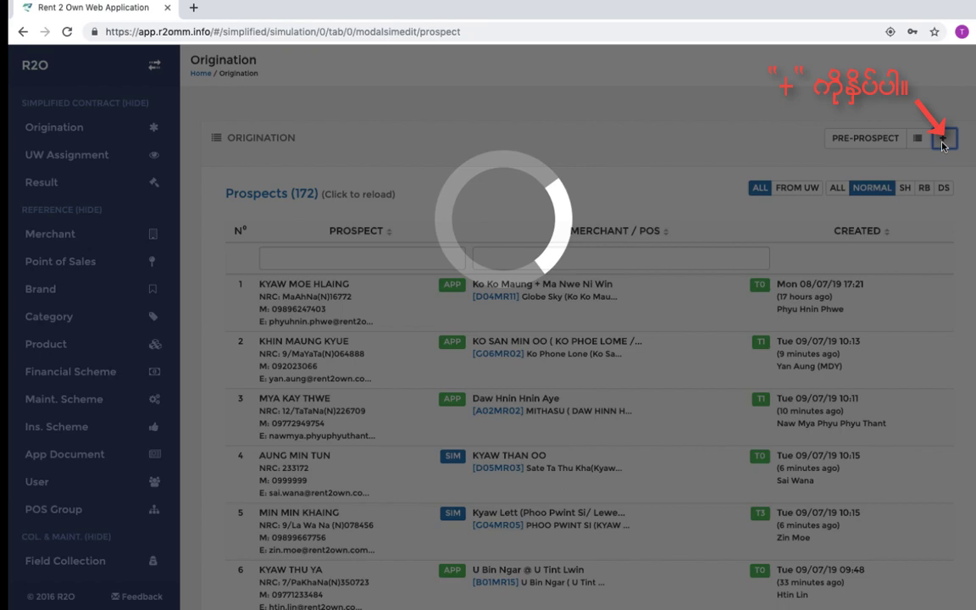
{"action": "left_click", "coordinate": [942, 138]}
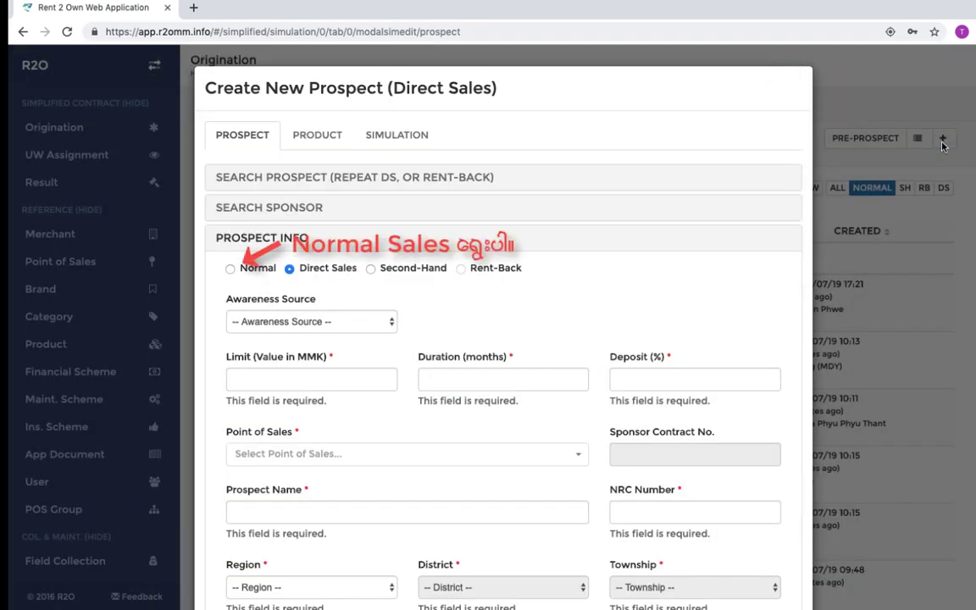
Step: Mark the prospect as Normal and pick FAMILY MOTOR THANLYIN as point of sales
{"action": "left_click", "coordinate": [229, 267]}
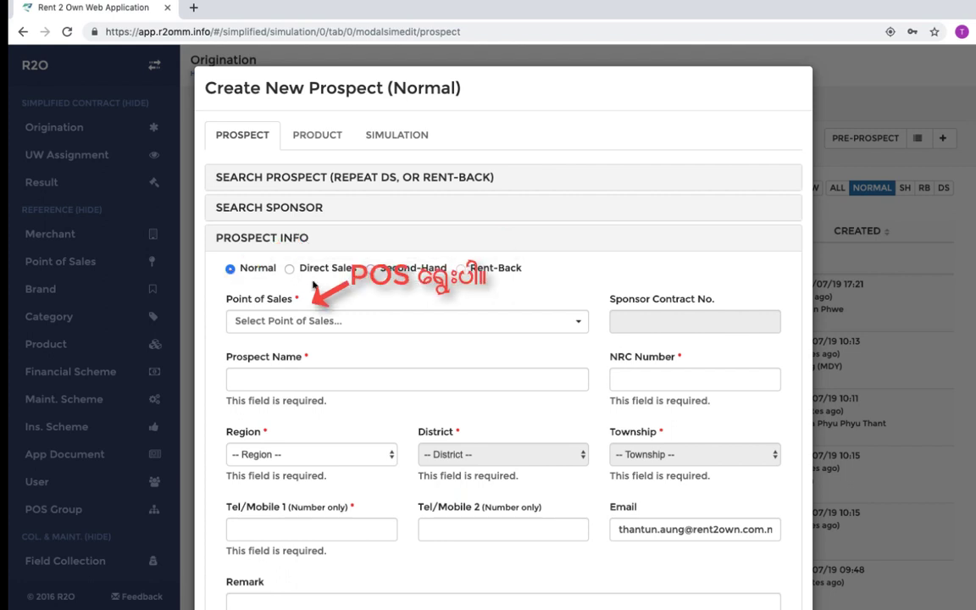
{"action": "mouse_move", "coordinate": [322, 320]}
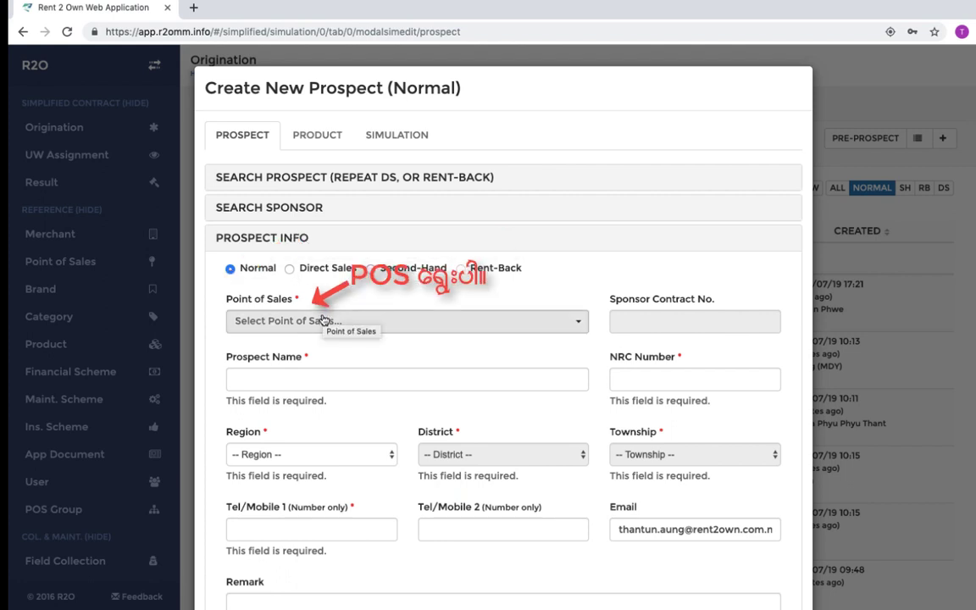
{"action": "left_click", "coordinate": [406, 320]}
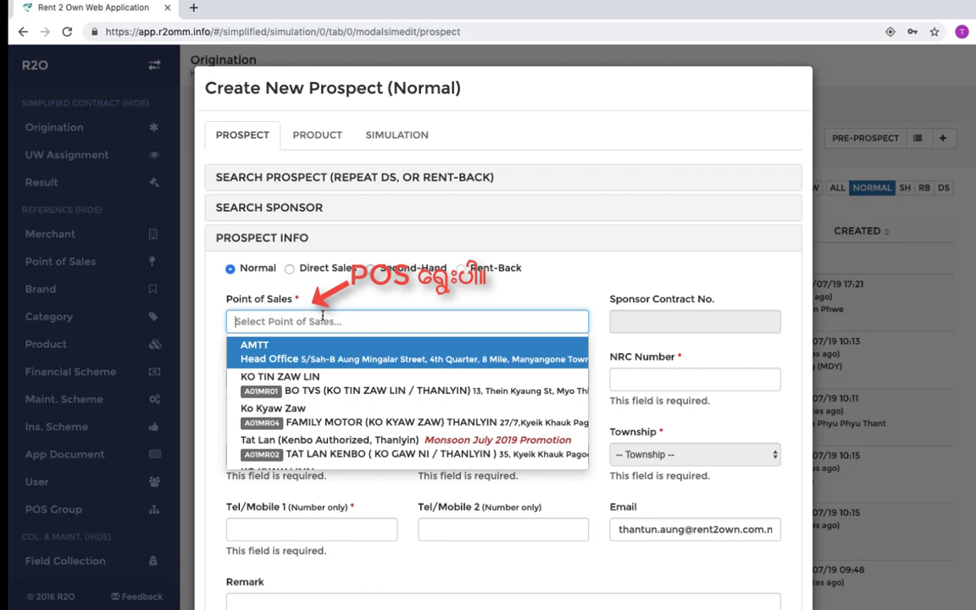
{"action": "type", "text": "Famil"}
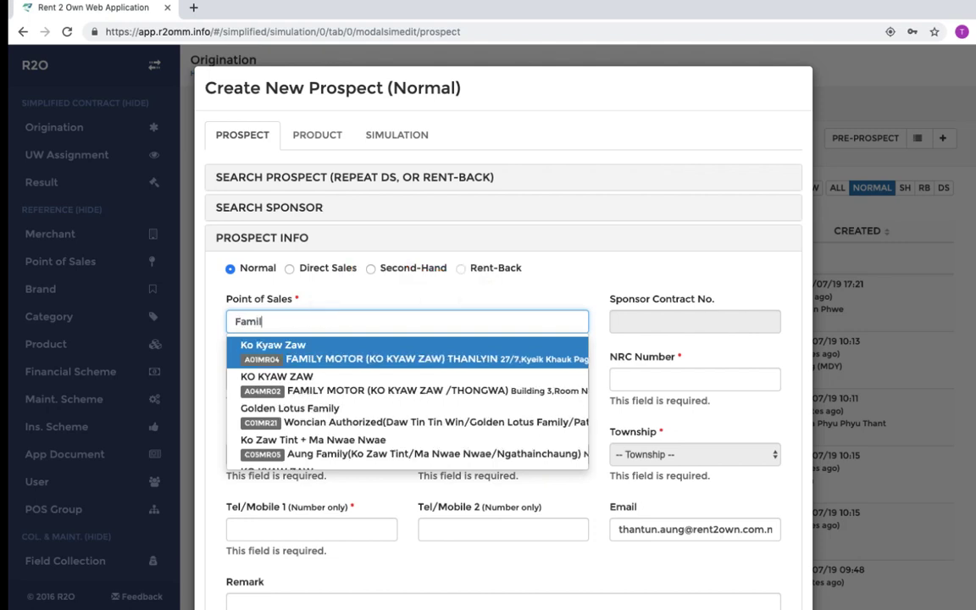
{"action": "left_click", "coordinate": [406, 351]}
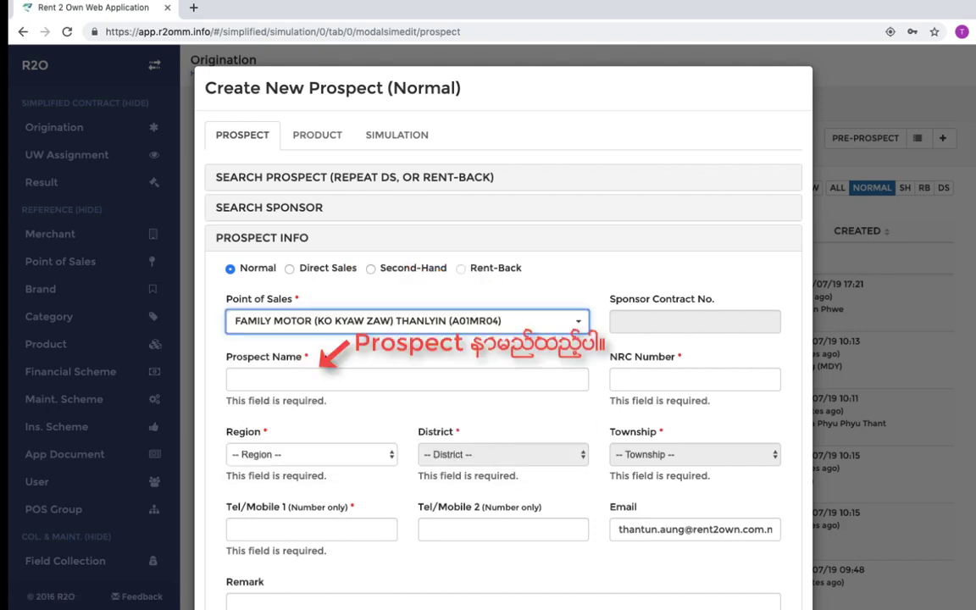
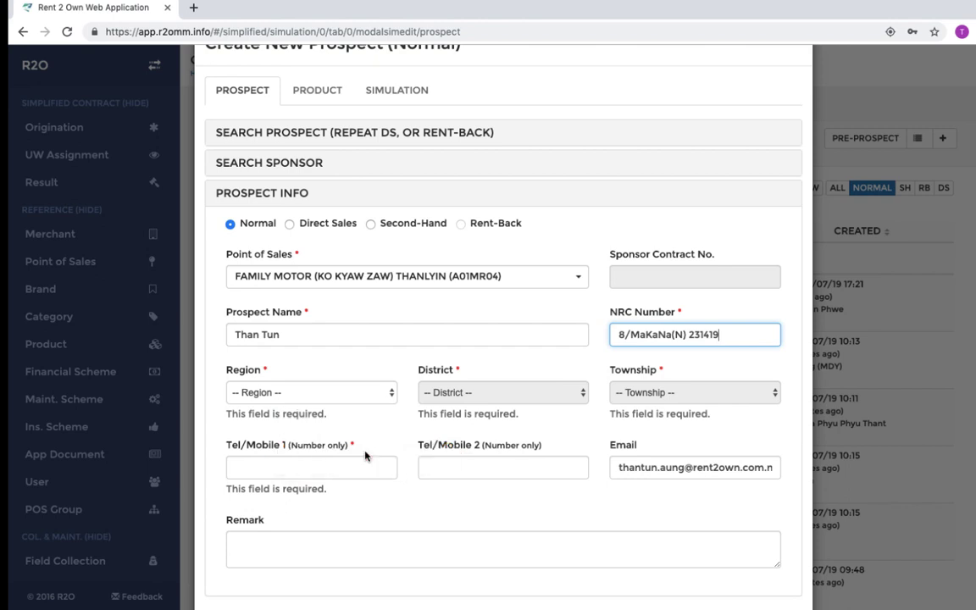
{"action": "left_click", "coordinate": [311, 391]}
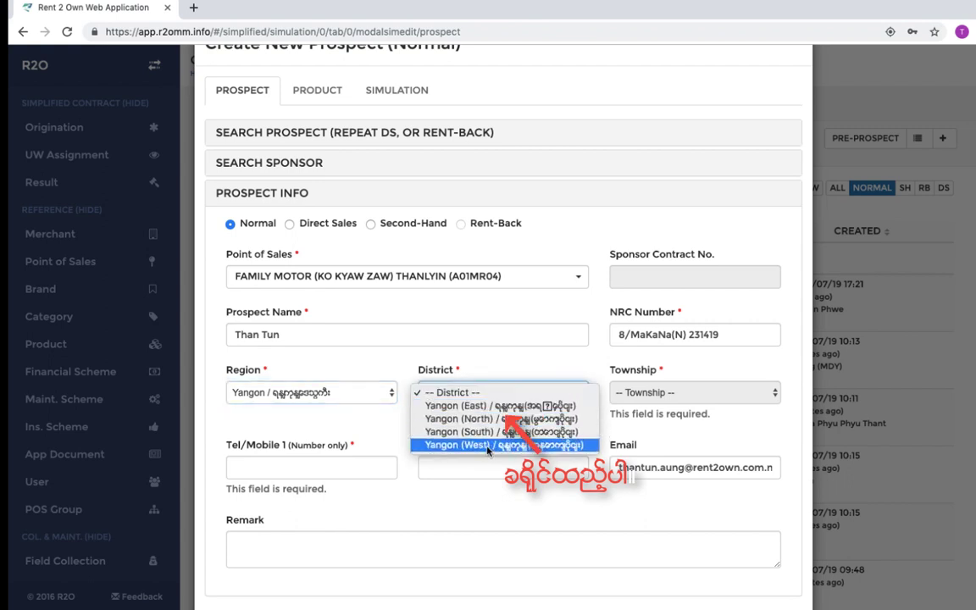
{"action": "left_click", "coordinate": [488, 445]}
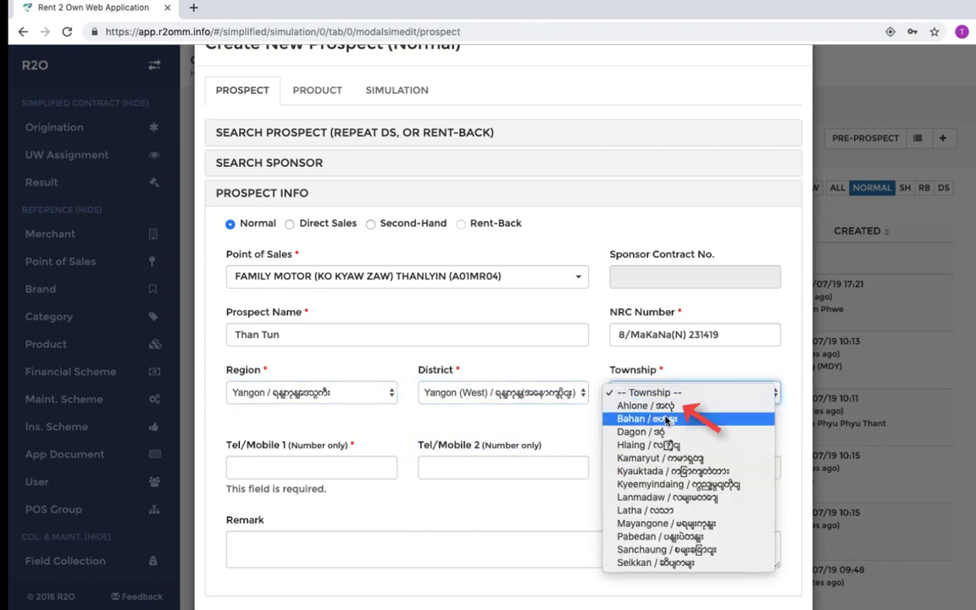
{"action": "left_click", "coordinate": [646, 418]}
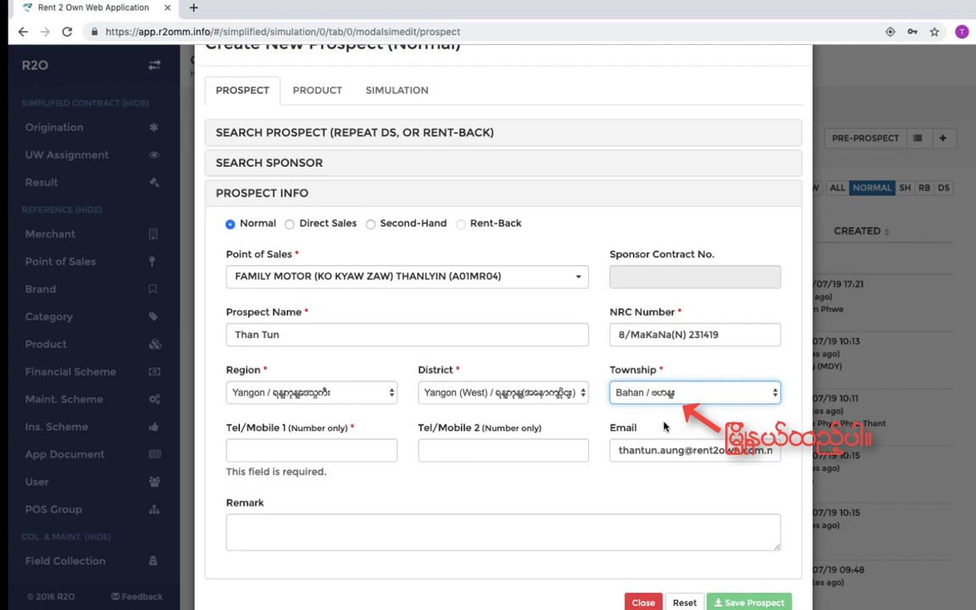
{"action": "left_click", "coordinate": [311, 450]}
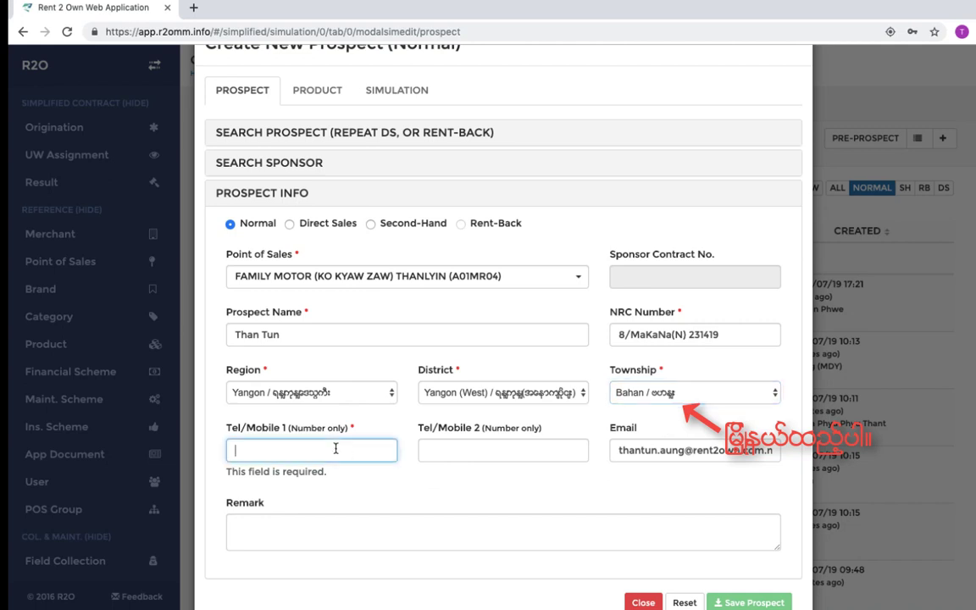
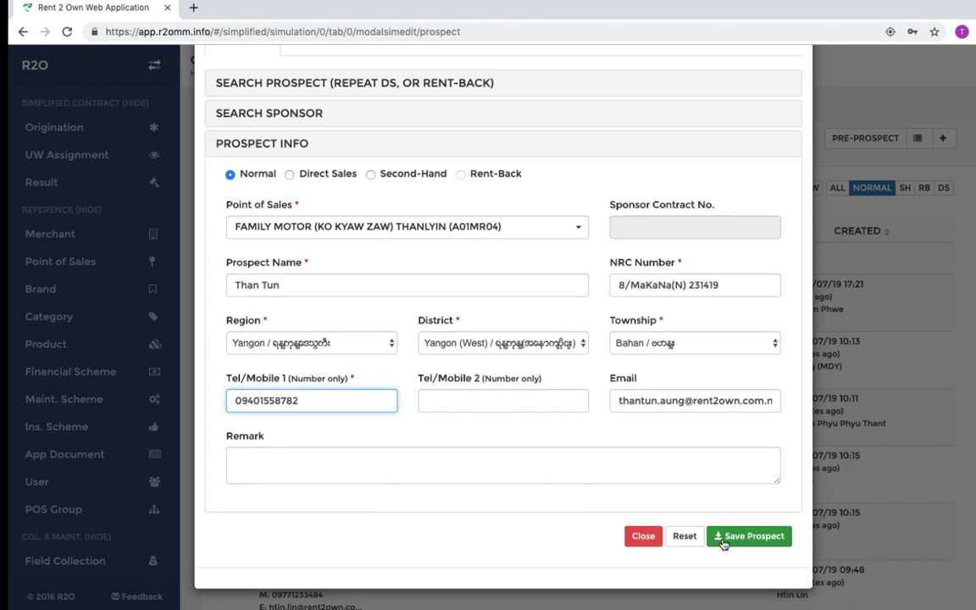
{"action": "left_click", "coordinate": [749, 535]}
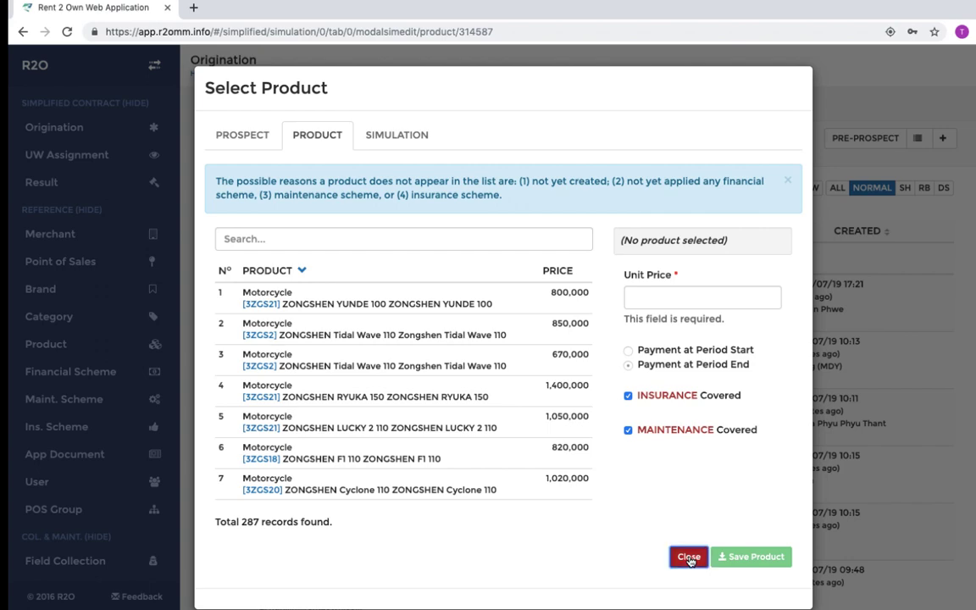
Step: Close Select Product without a product and bring up the Archive Prospect confirmation
{"action": "left_click", "coordinate": [688, 557]}
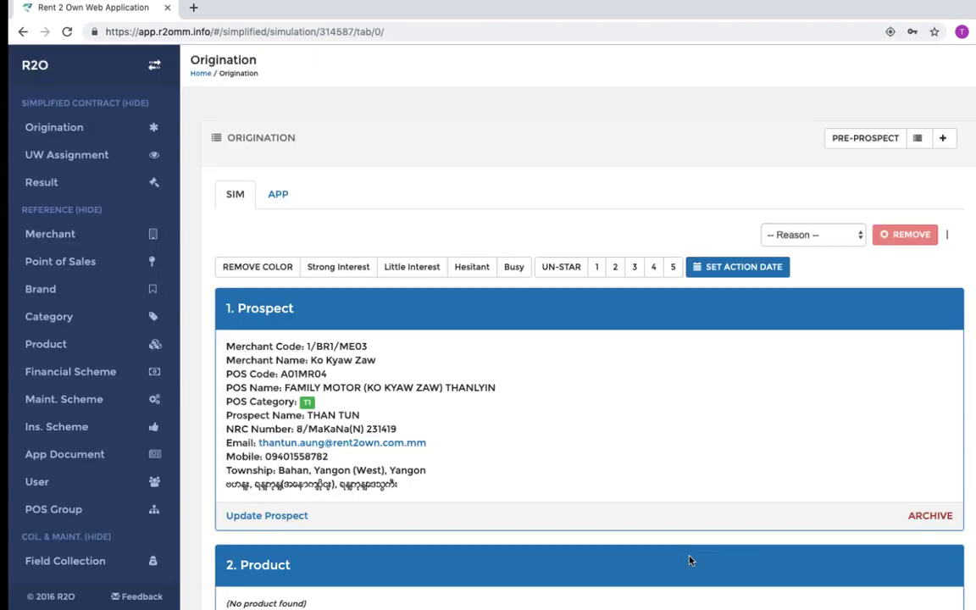
{"action": "mouse_move", "coordinate": [633, 403]}
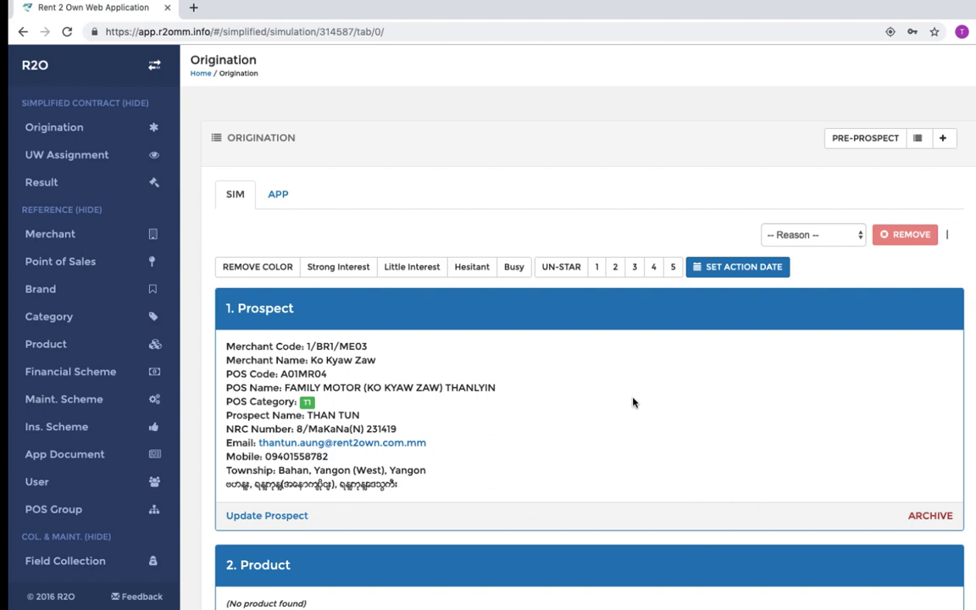
{"action": "mouse_move", "coordinate": [558, 466]}
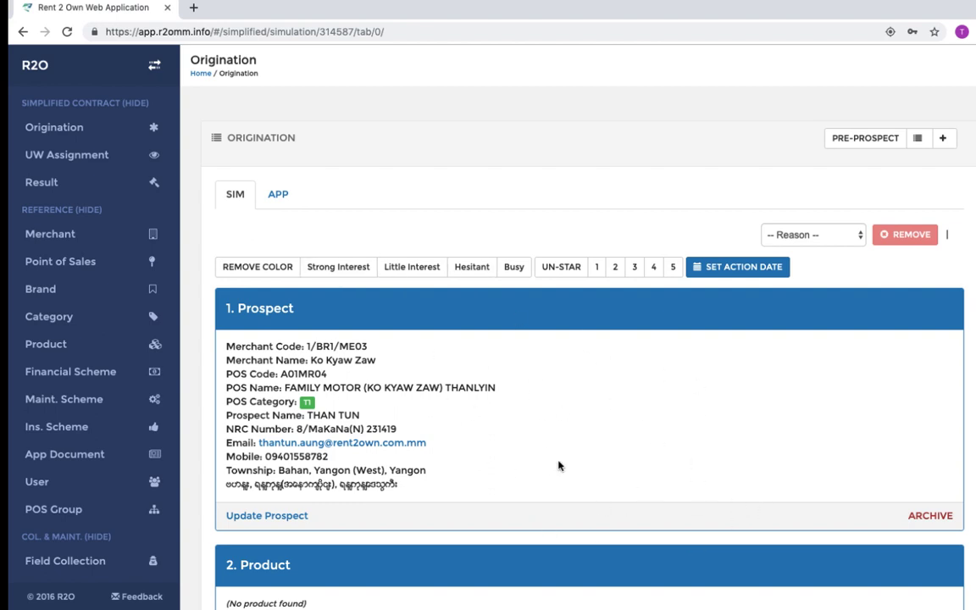
{"action": "mouse_move", "coordinate": [472, 466]}
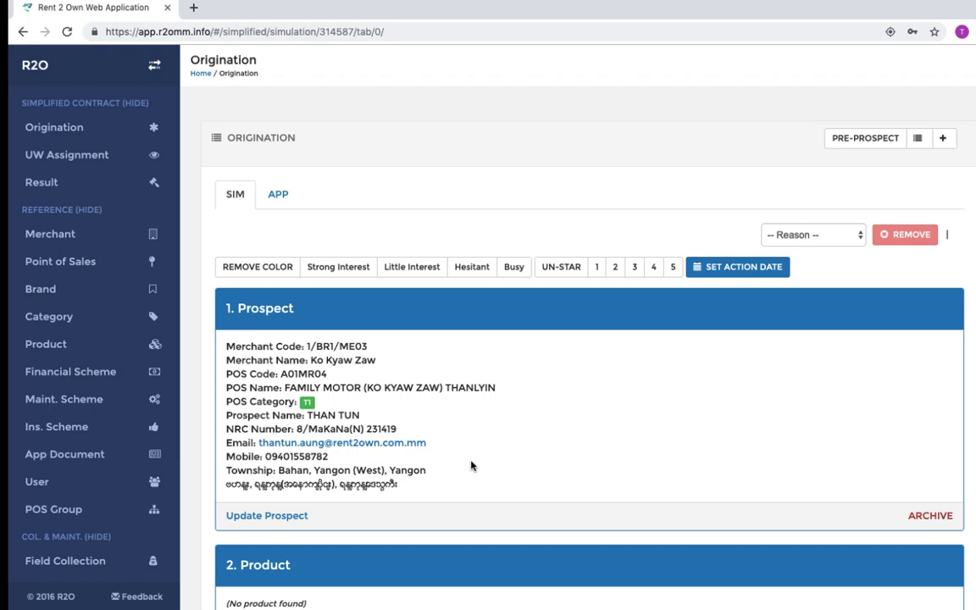
{"action": "mouse_move", "coordinate": [394, 427]}
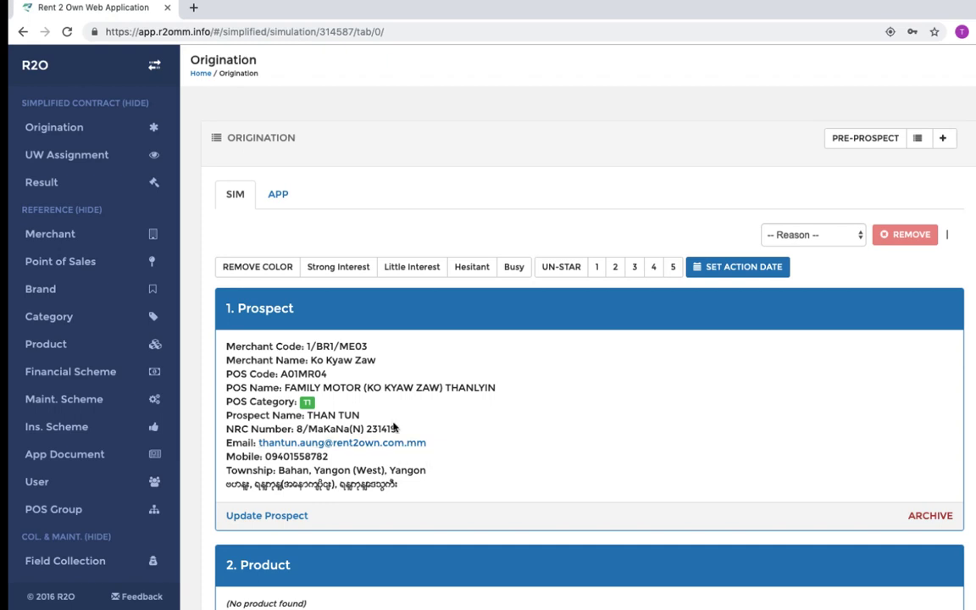
{"action": "mouse_move", "coordinate": [542, 452]}
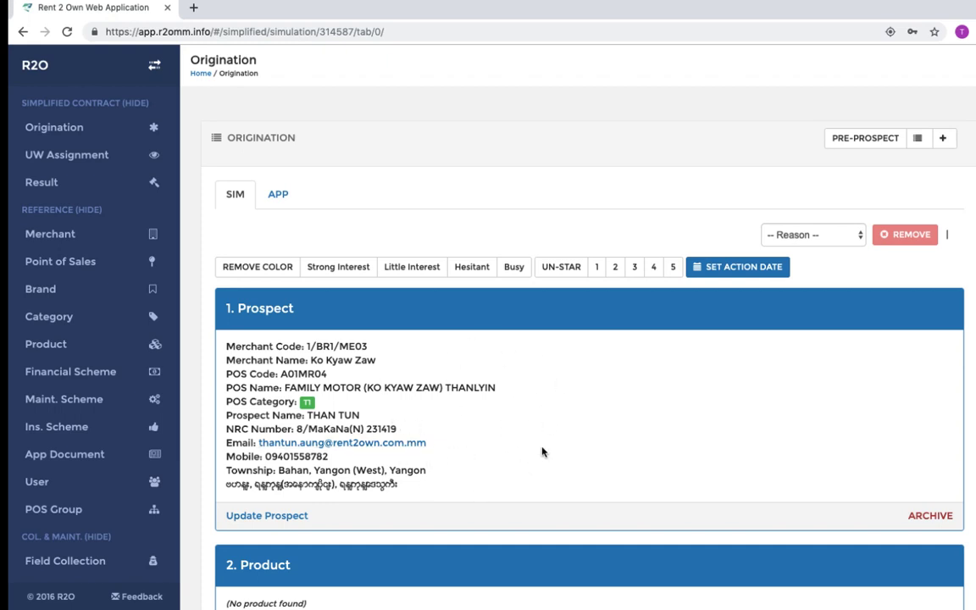
{"action": "mouse_move", "coordinate": [796, 449]}
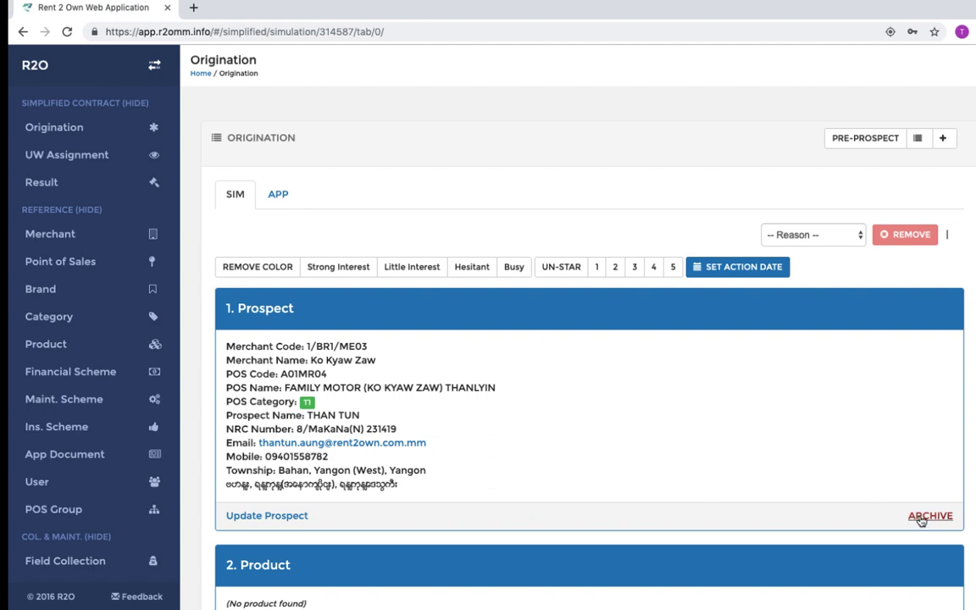
{"action": "mouse_move", "coordinate": [724, 452]}
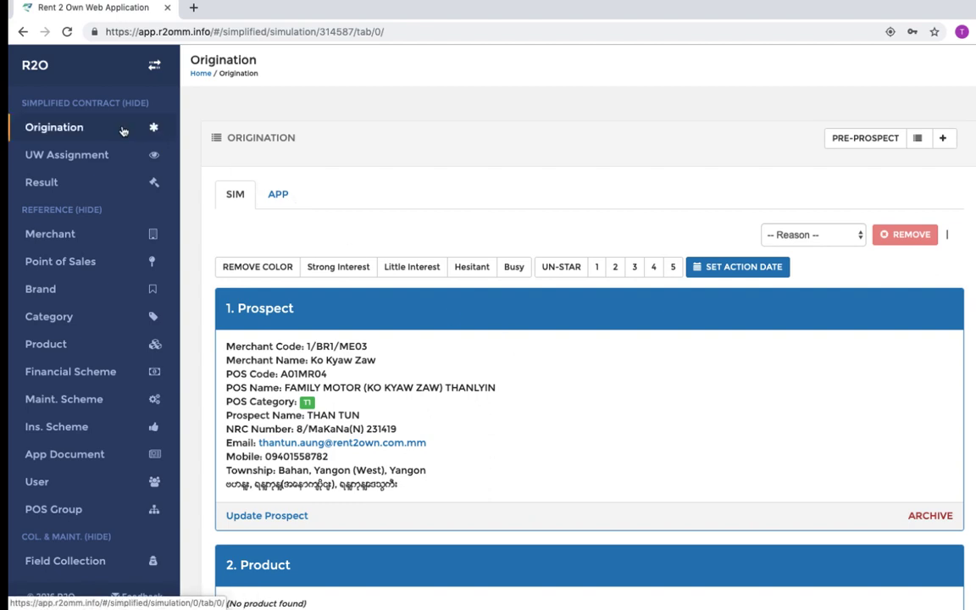
{"action": "mouse_move", "coordinate": [124, 131]}
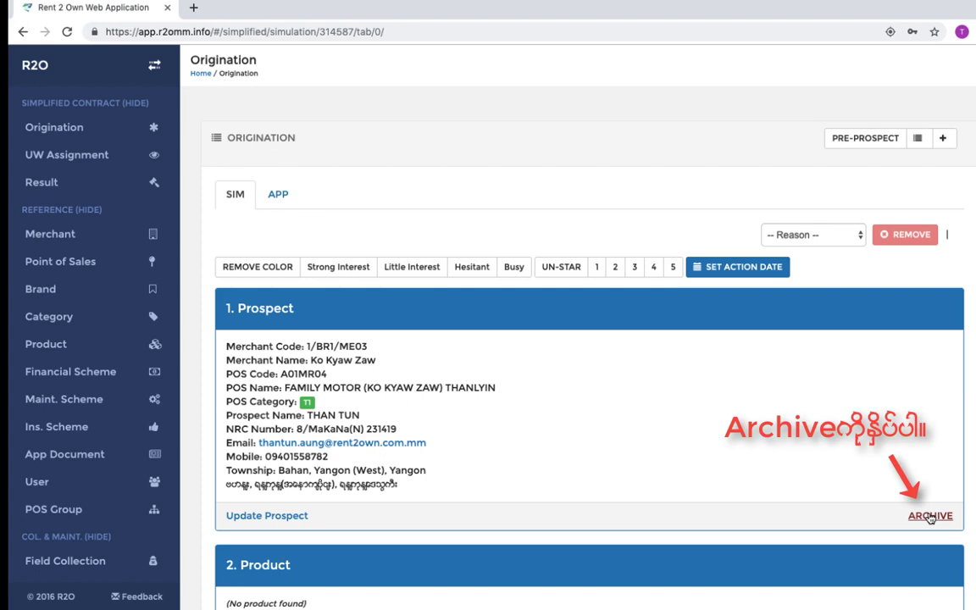
{"action": "left_click", "coordinate": [930, 515]}
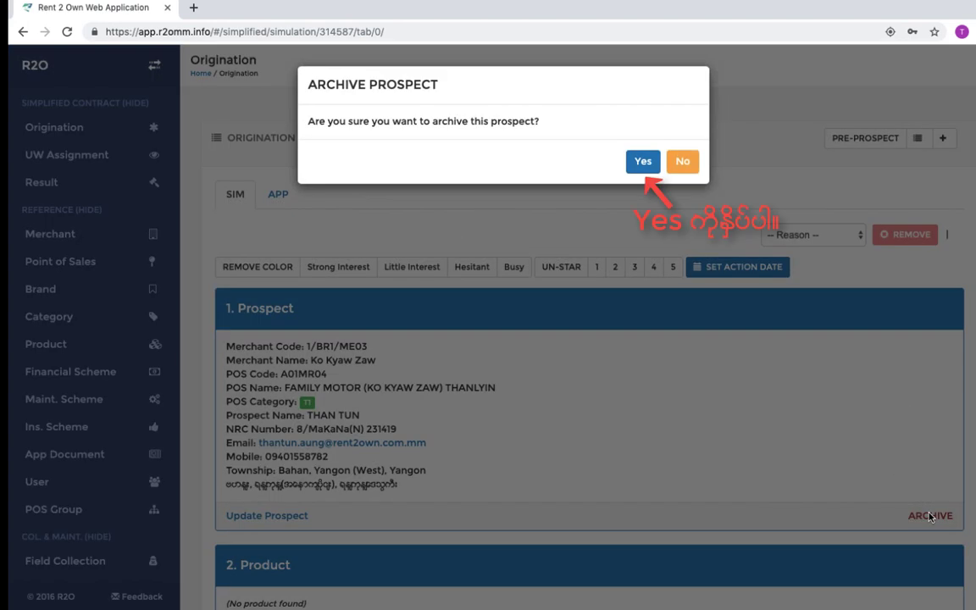